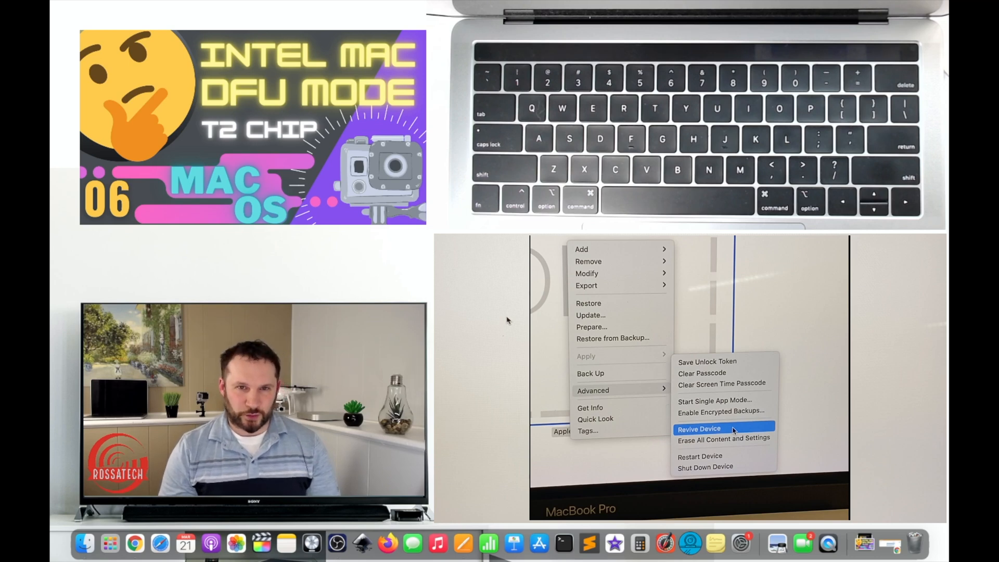
Dismiss the context menu so the Mac shows as a single Apple Controller DFU device
click(700, 428)
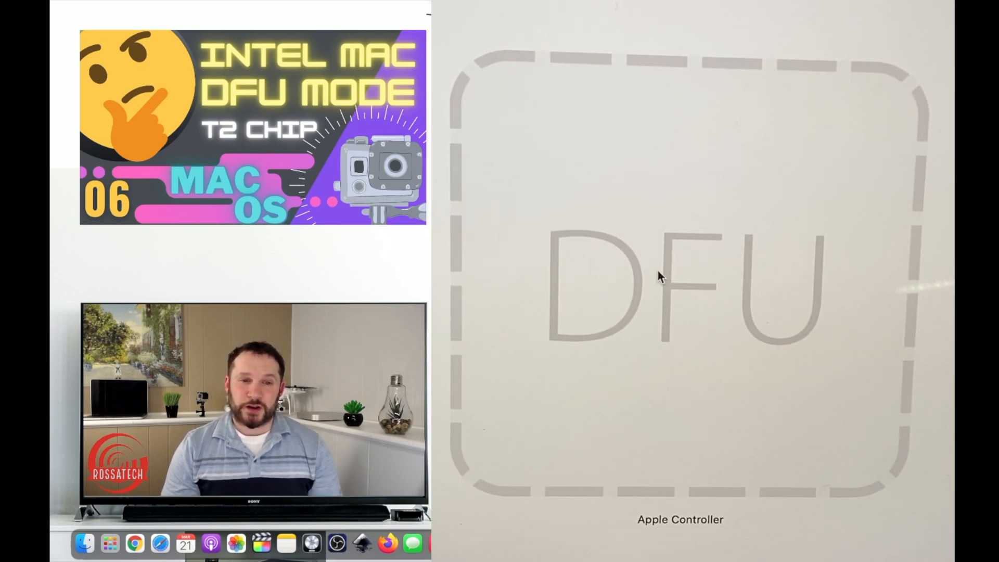
mouse_move(674, 234)
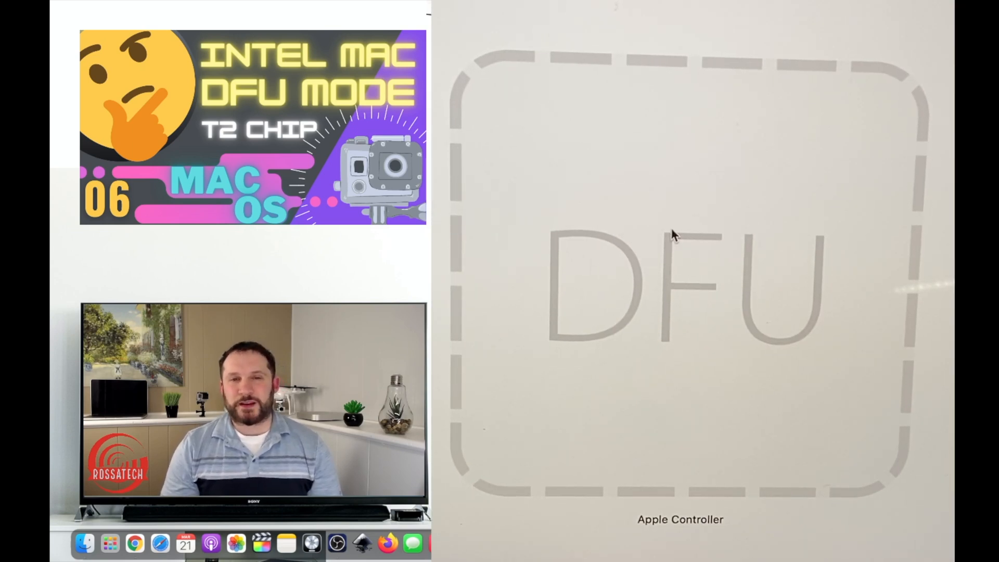
Show the Apple Controller device's actions: Add, Modify, Export, Restore, Update, Prepare
right_click(674, 236)
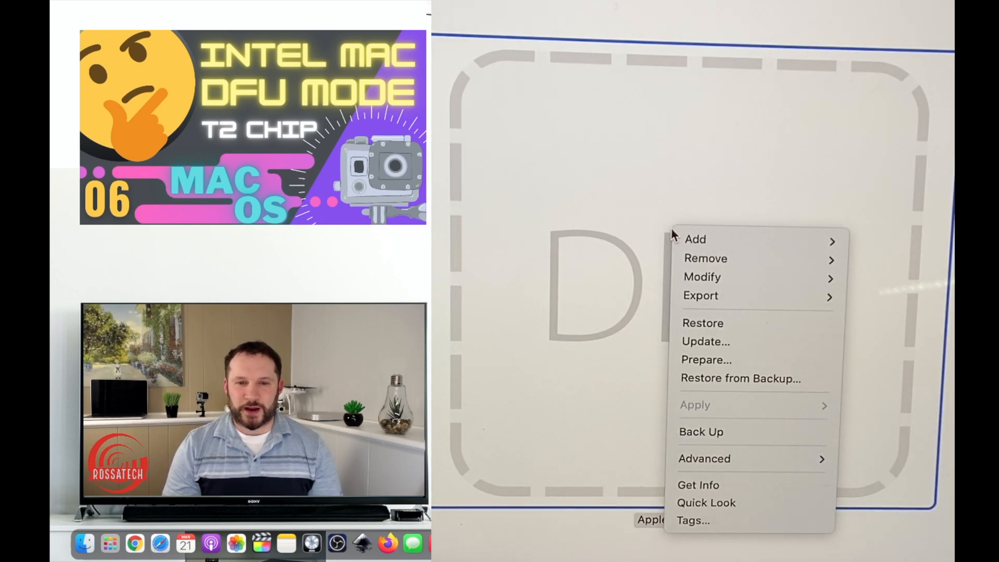
mouse_move(695, 240)
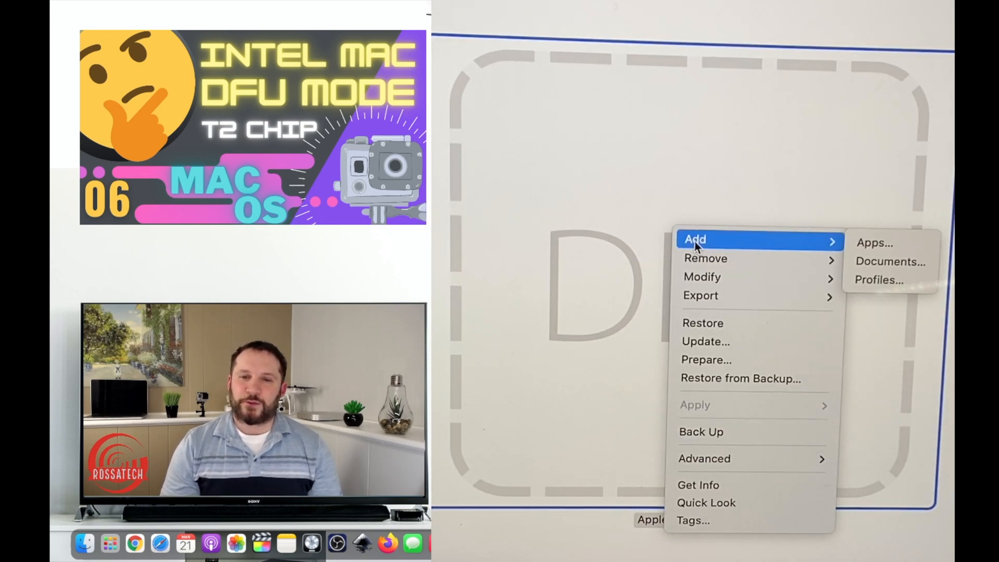
mouse_move(701, 277)
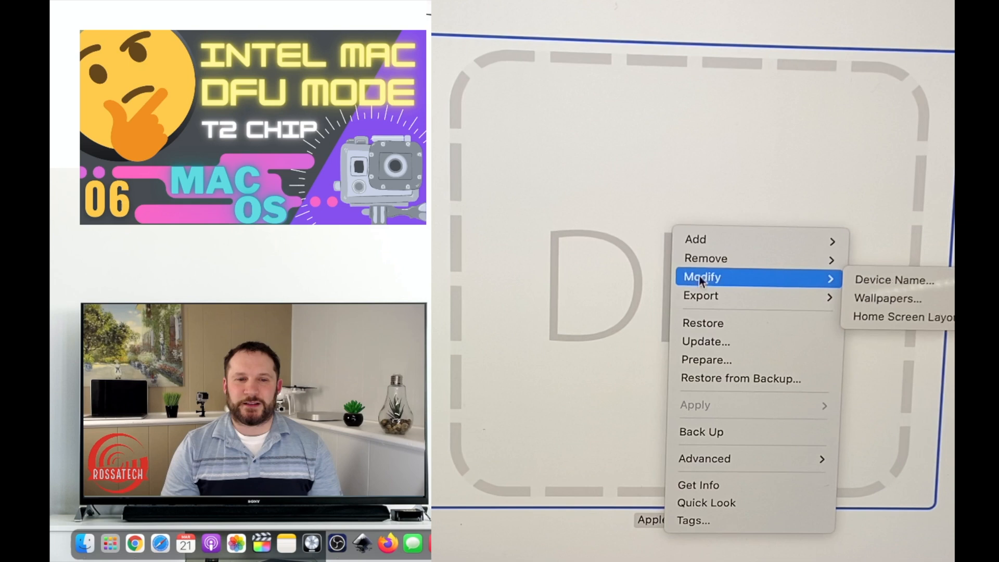
mouse_move(700, 294)
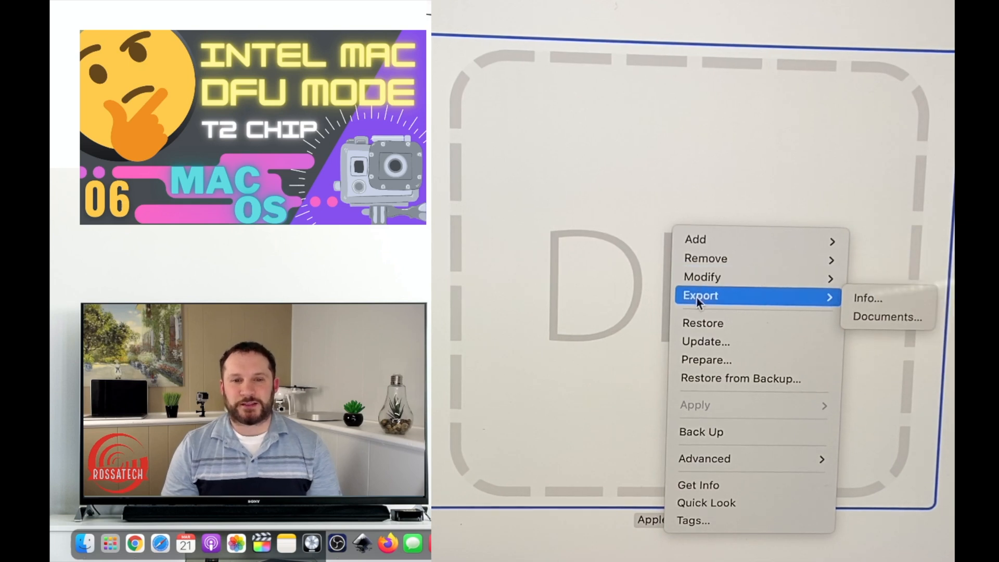
mouse_move(702, 323)
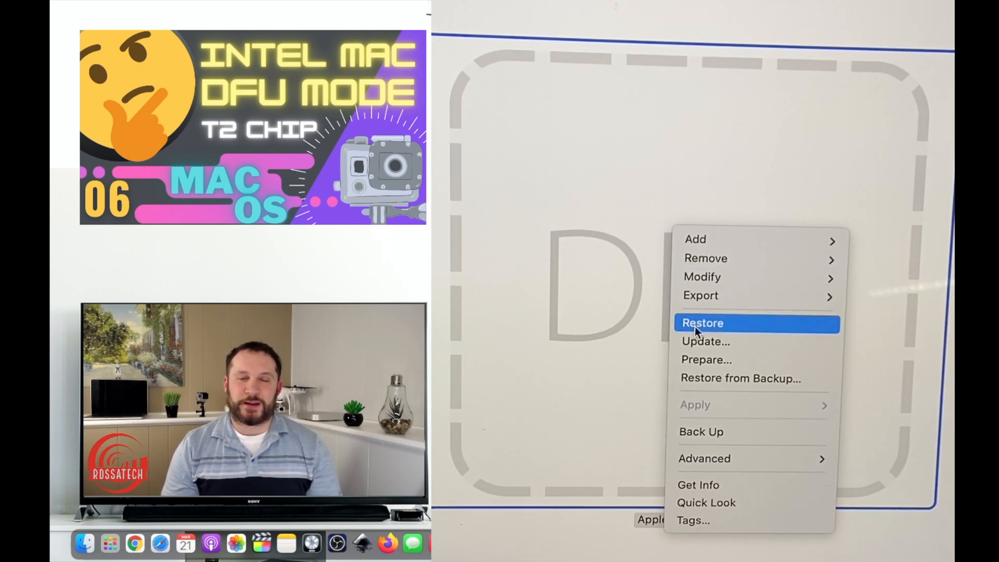
mouse_move(782, 341)
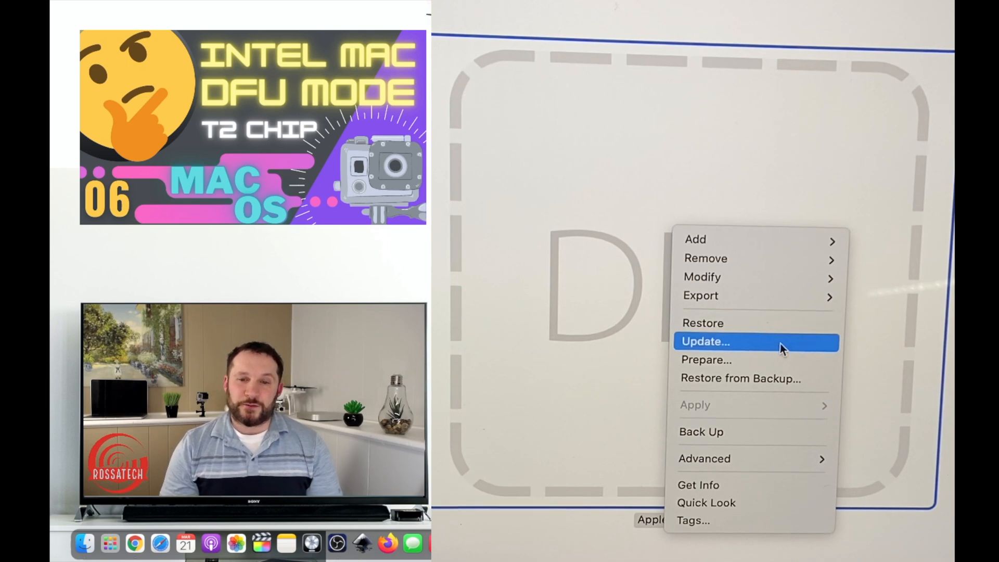
mouse_move(756, 359)
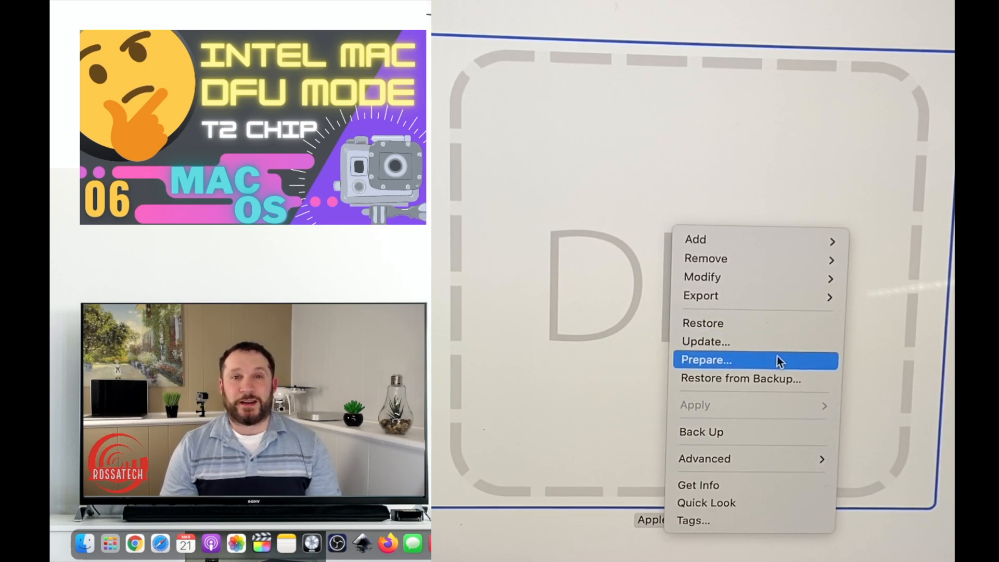
mouse_move(777, 378)
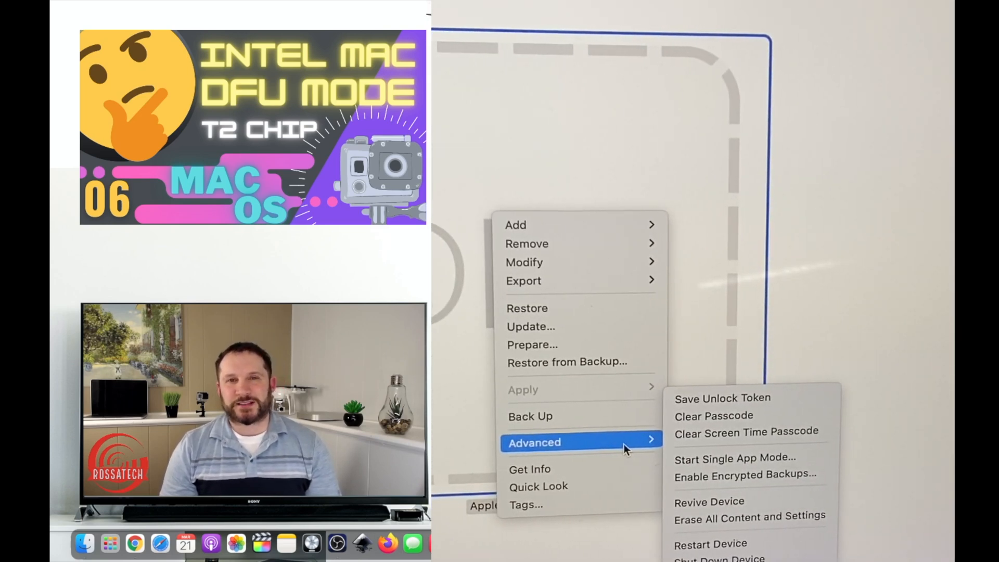
mouse_move(724, 434)
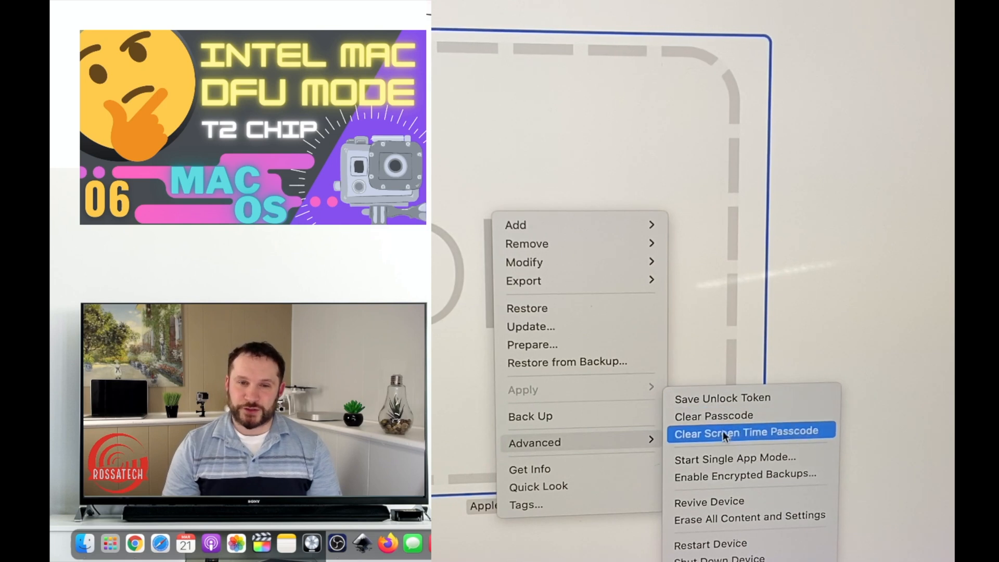
mouse_move(751, 502)
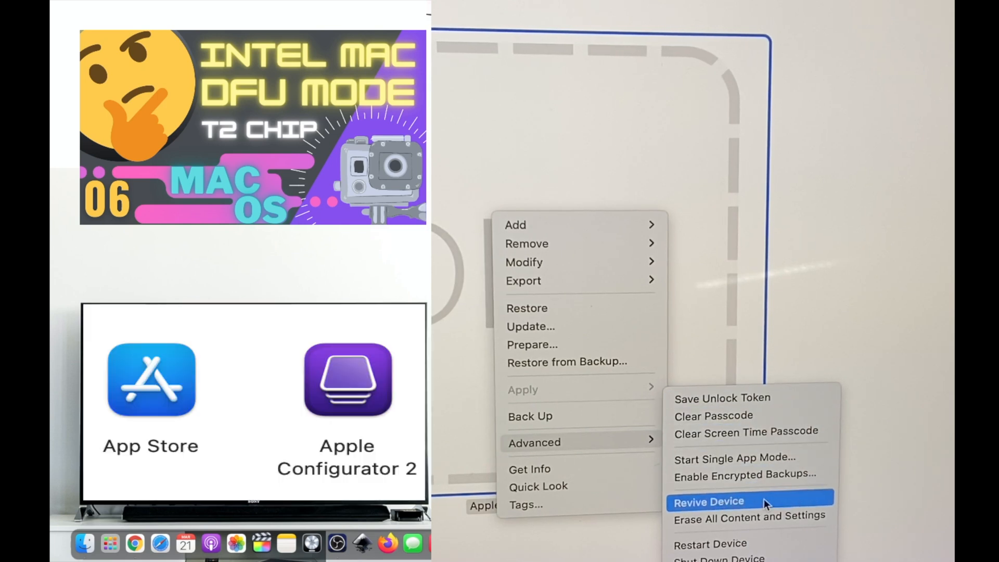